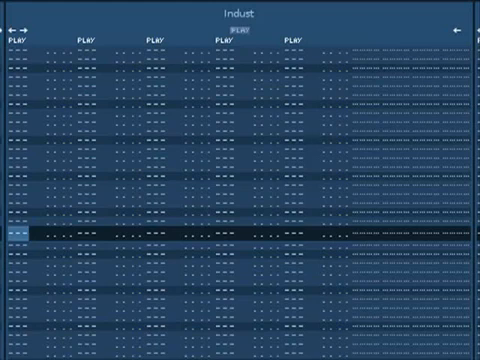
pyautogui.scroll(-3)
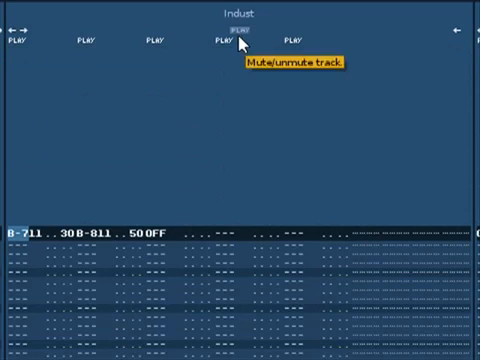
pyautogui.click(233, 40)
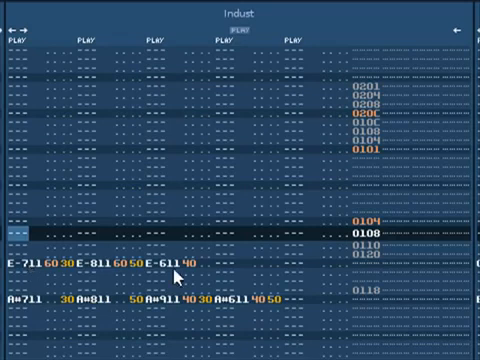
pyautogui.moveTo(177, 275)
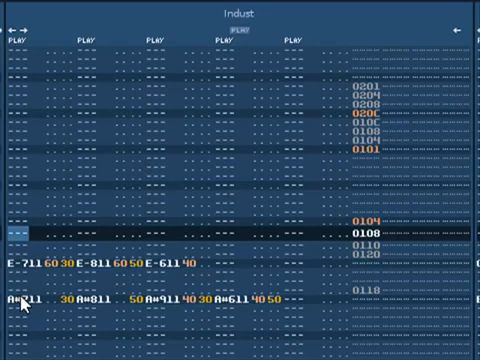
pyautogui.moveTo(245, 318)
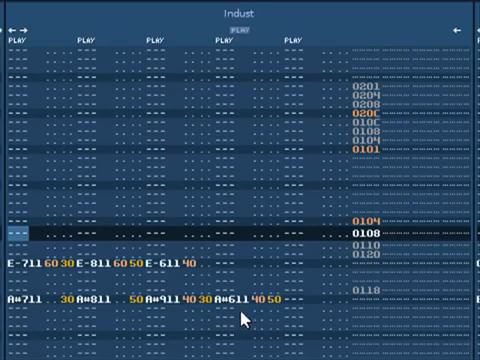
pyautogui.moveTo(228, 317)
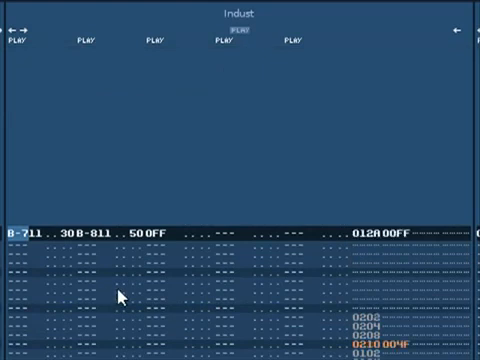
pyautogui.moveTo(140, 300)
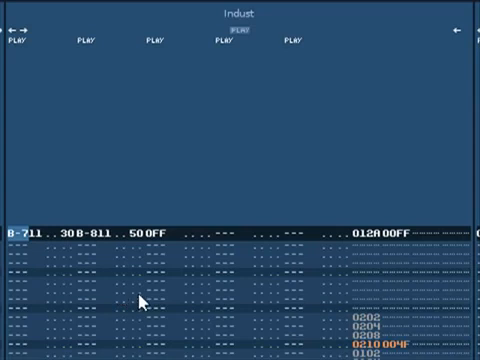
pyautogui.moveTo(363, 245)
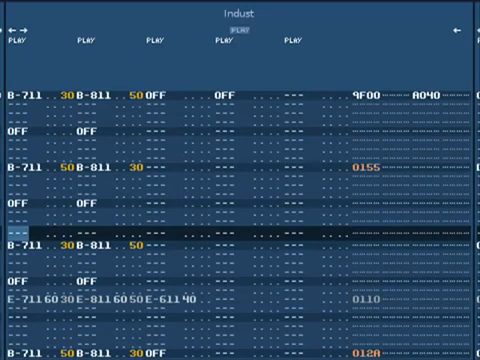
pyautogui.moveTo(45, 188)
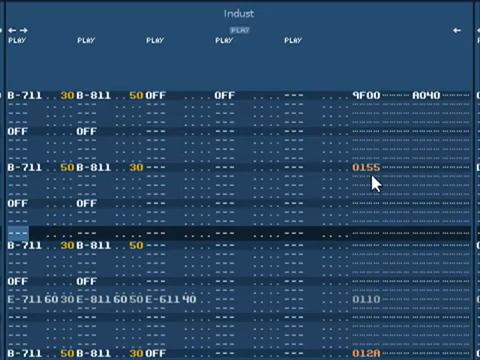
pyautogui.moveTo(160, 305)
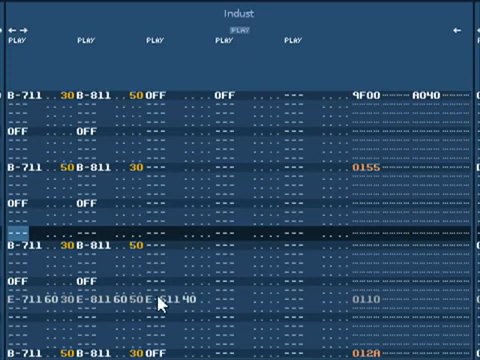